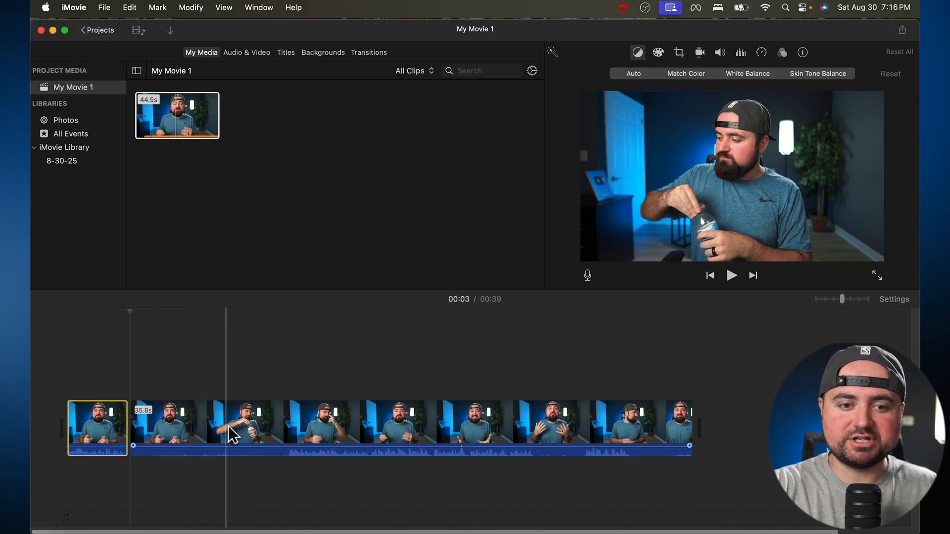
# Cut the talking clip at its pauses and remove the silent pieces, leaving a 22-second movie
pyautogui.click(247, 52)
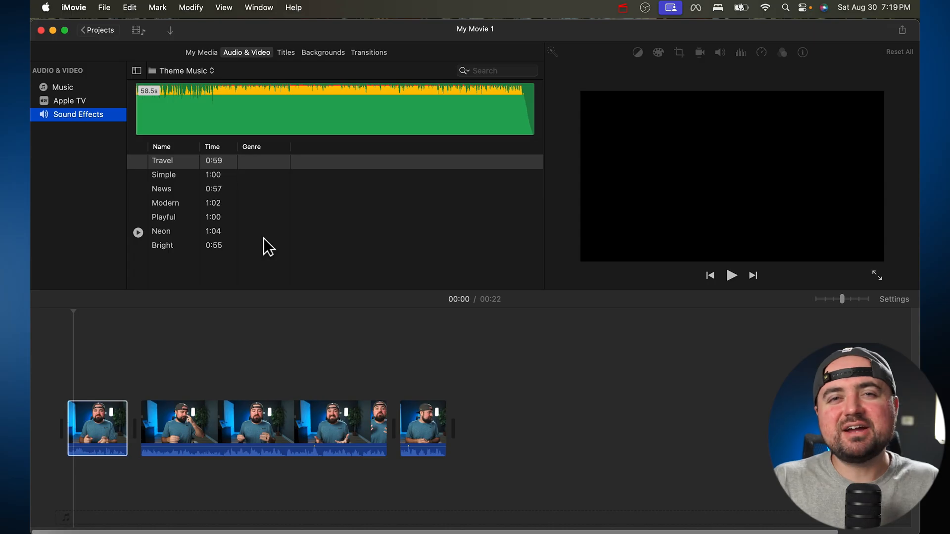